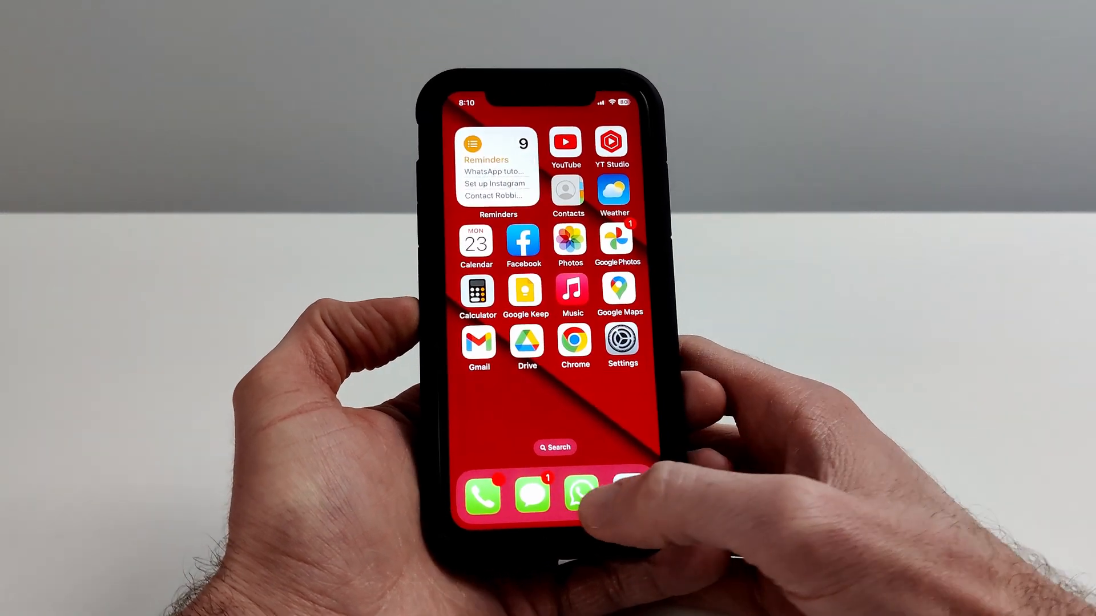
Reach WhatsApp's Chat Backup page showing today's 12:44 PM backup of 2.43 GB
click(578, 497)
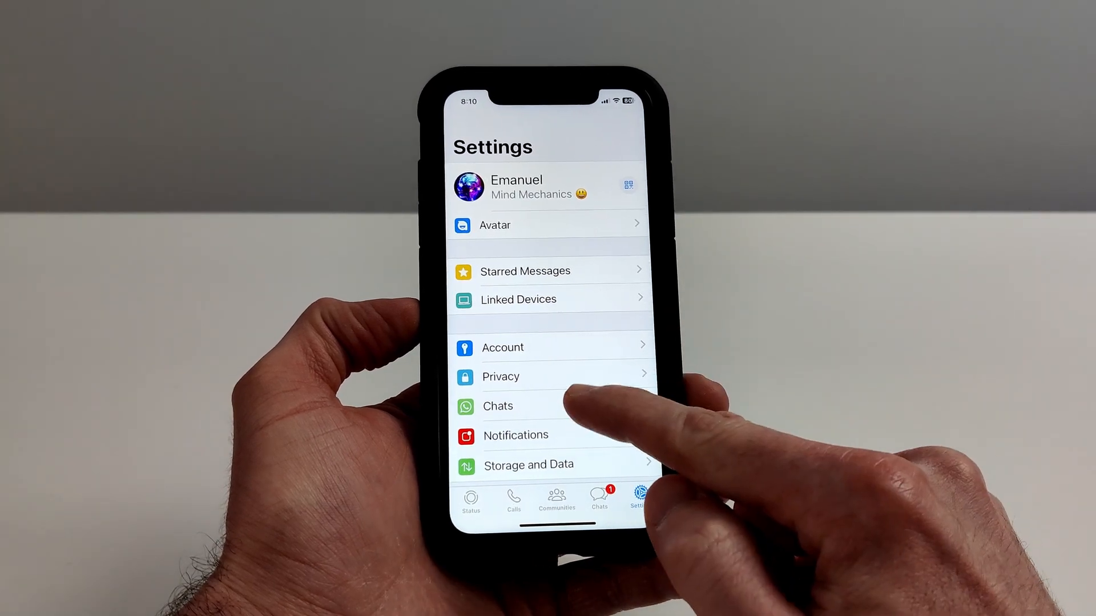
click(498, 407)
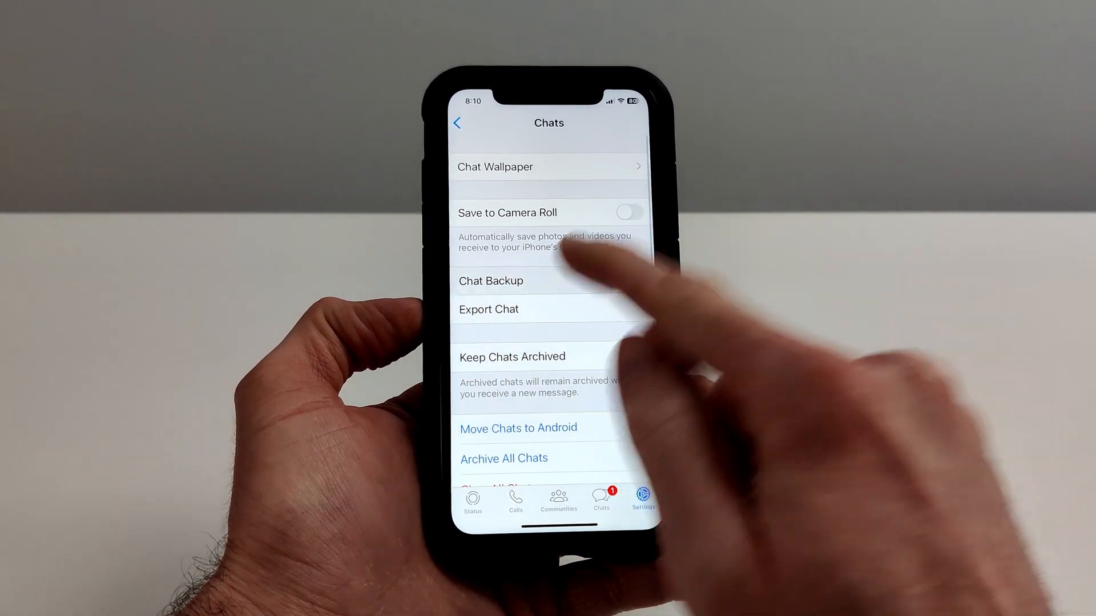
click(491, 281)
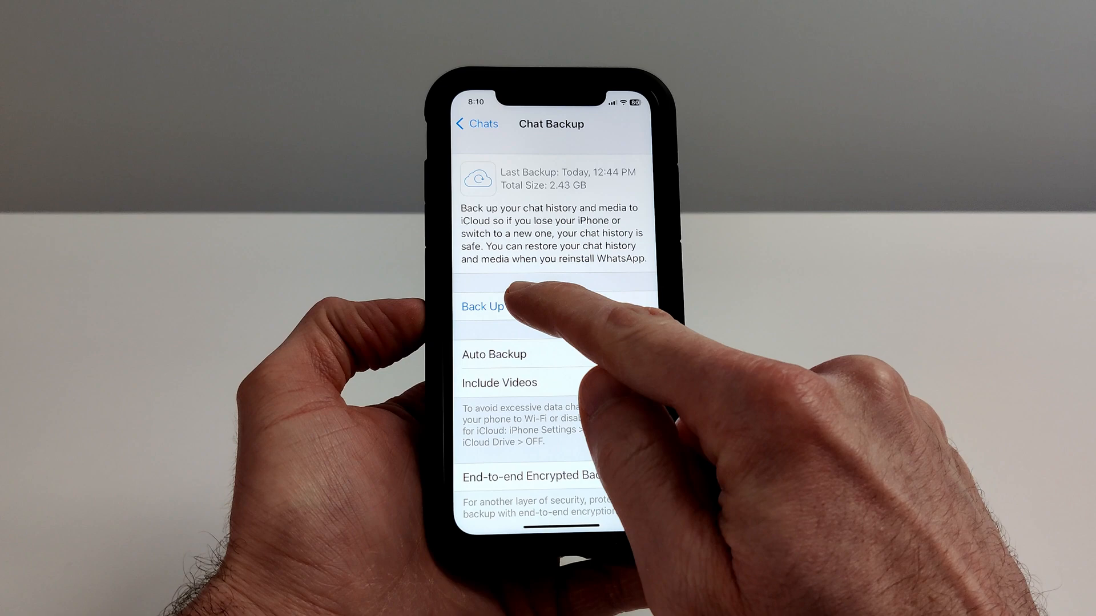
click(482, 306)
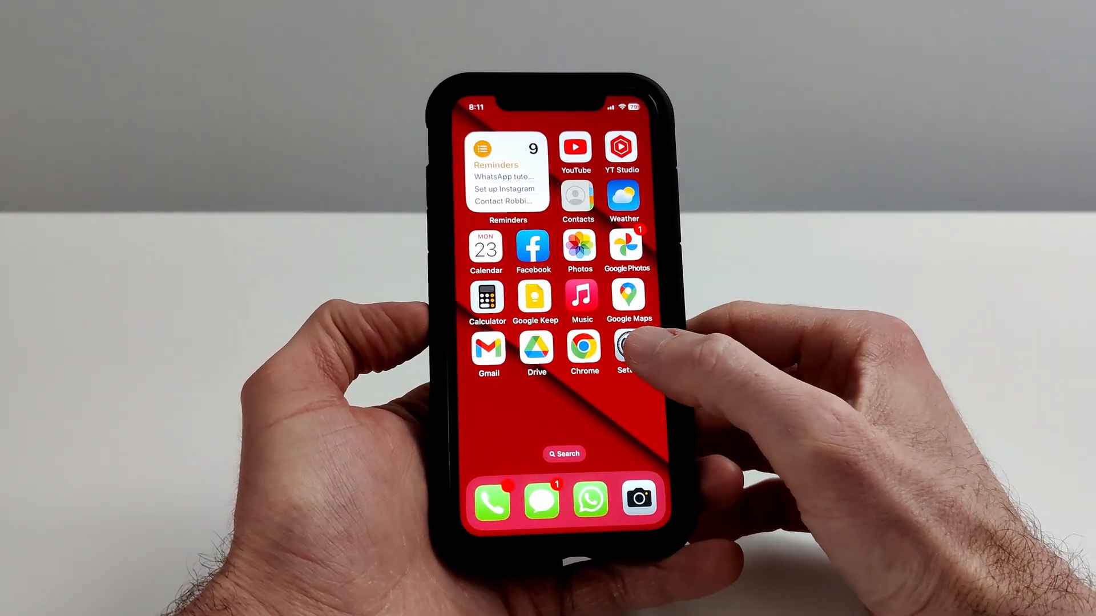
Confirm WhatsApp is on in the Apple ID iCloud app list, then return to the iCloud page
click(626, 353)
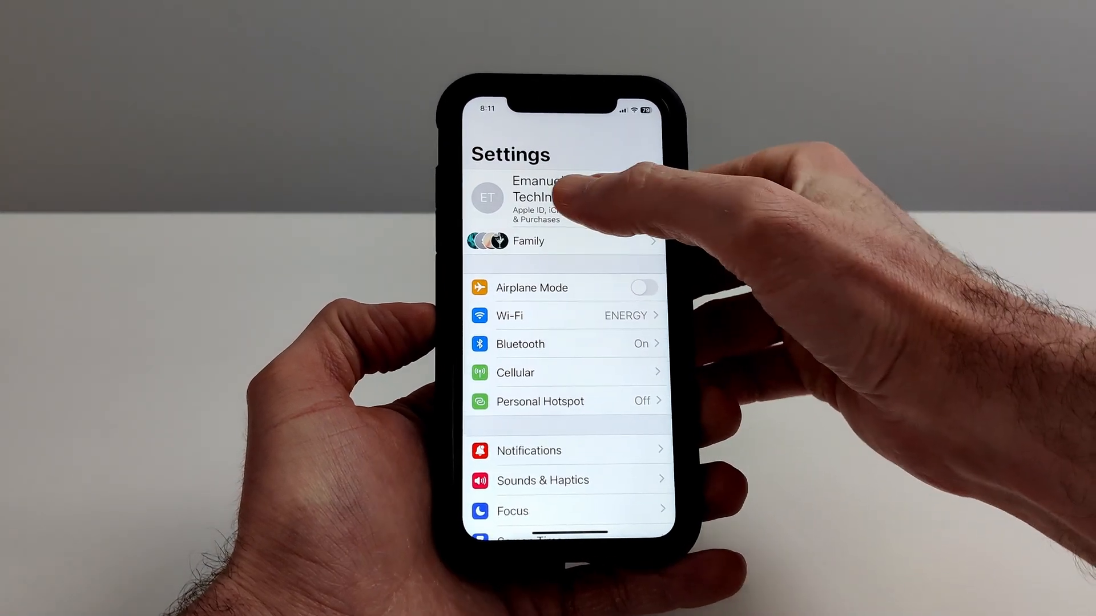
click(538, 199)
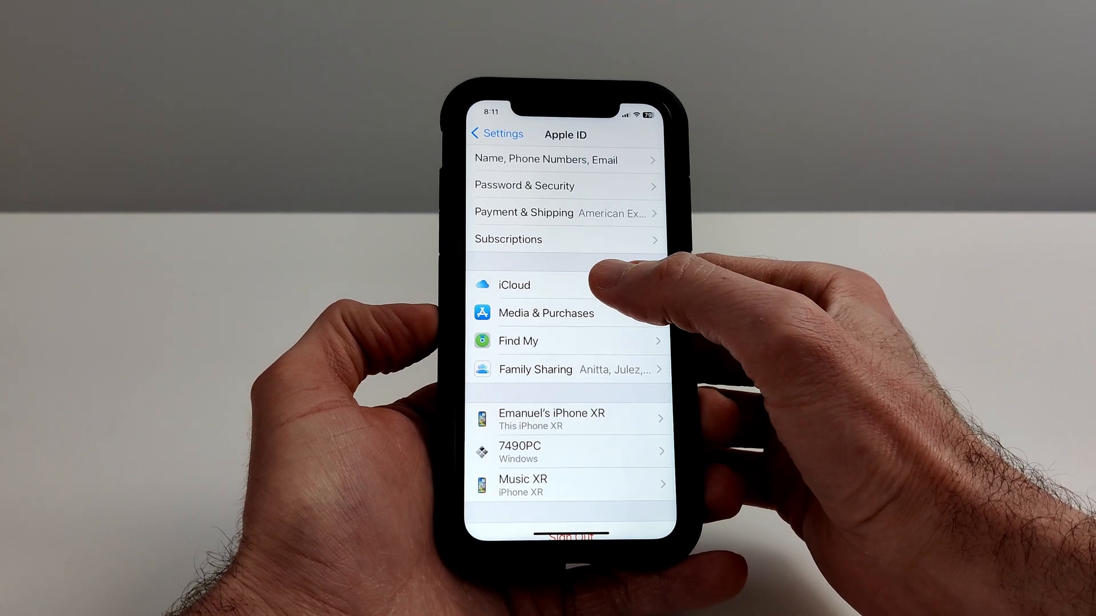
click(514, 284)
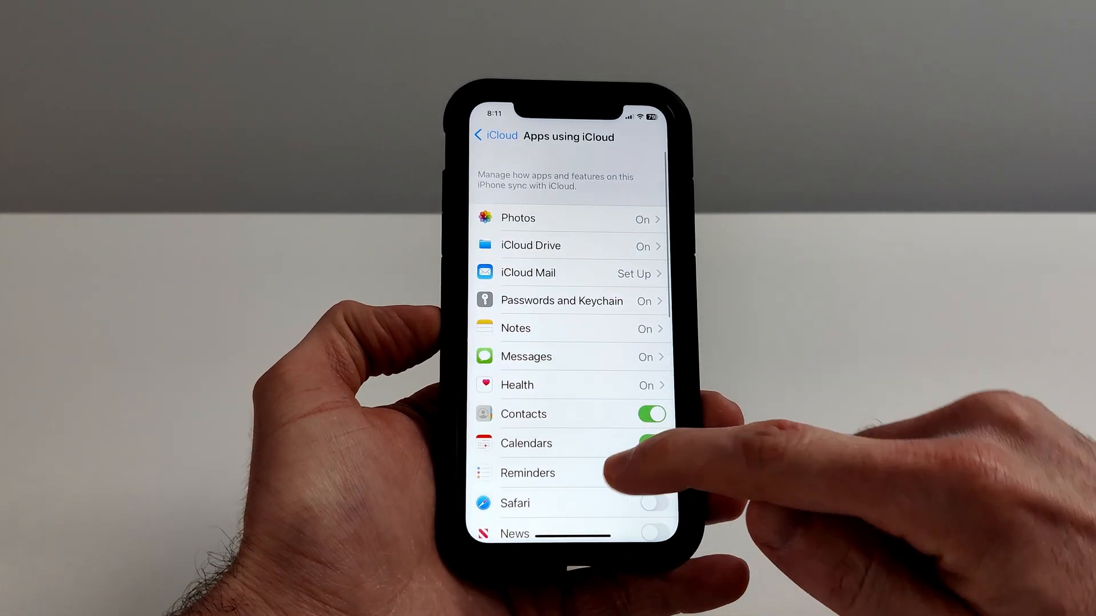
scroll(down, 3)
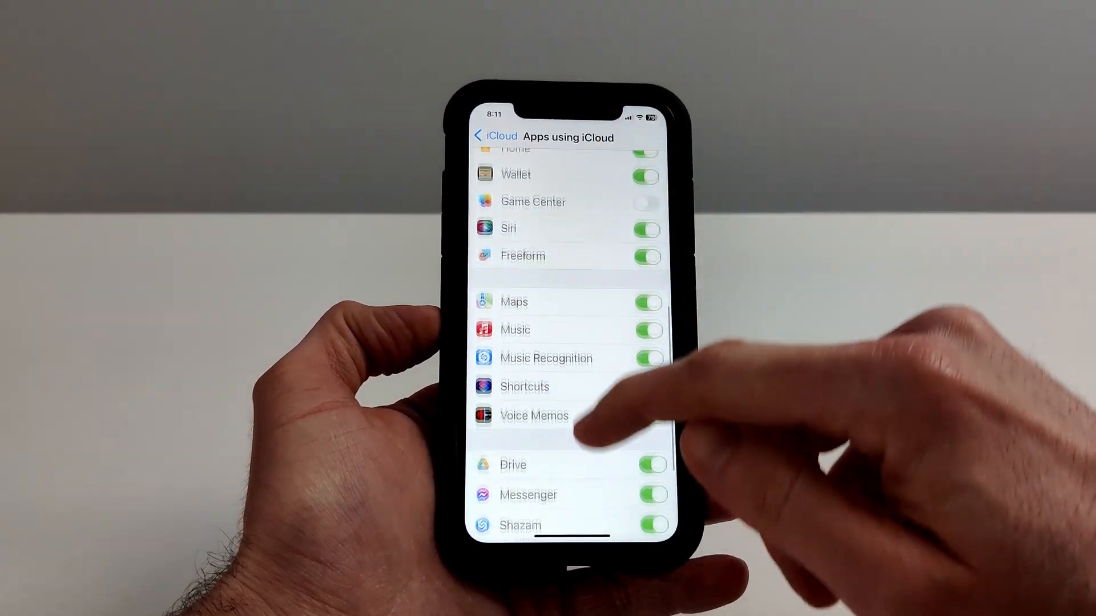
scroll(down, 3)
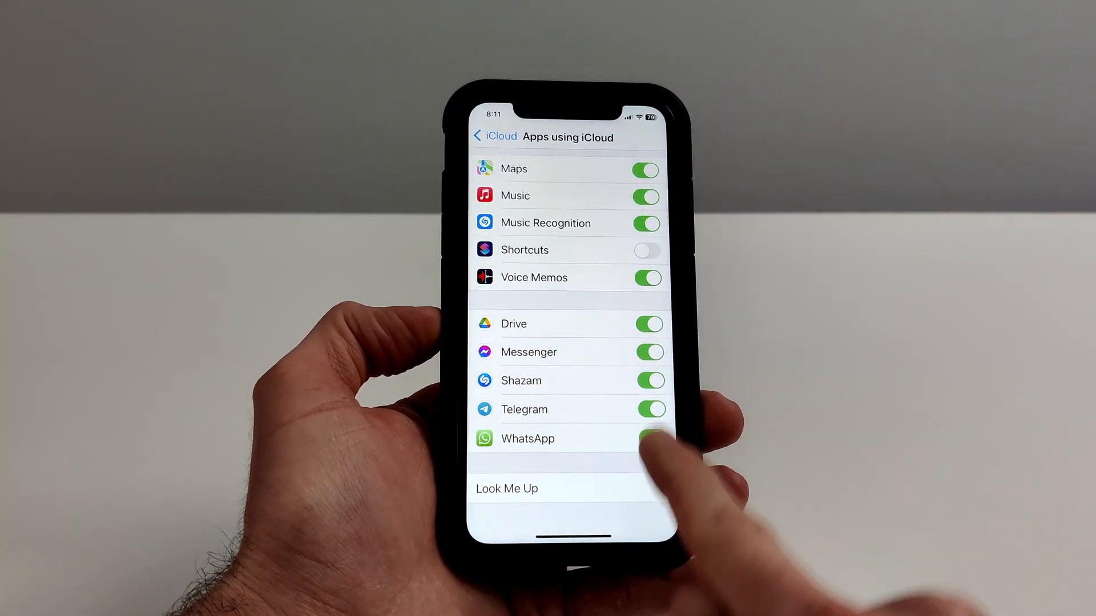
click(493, 135)
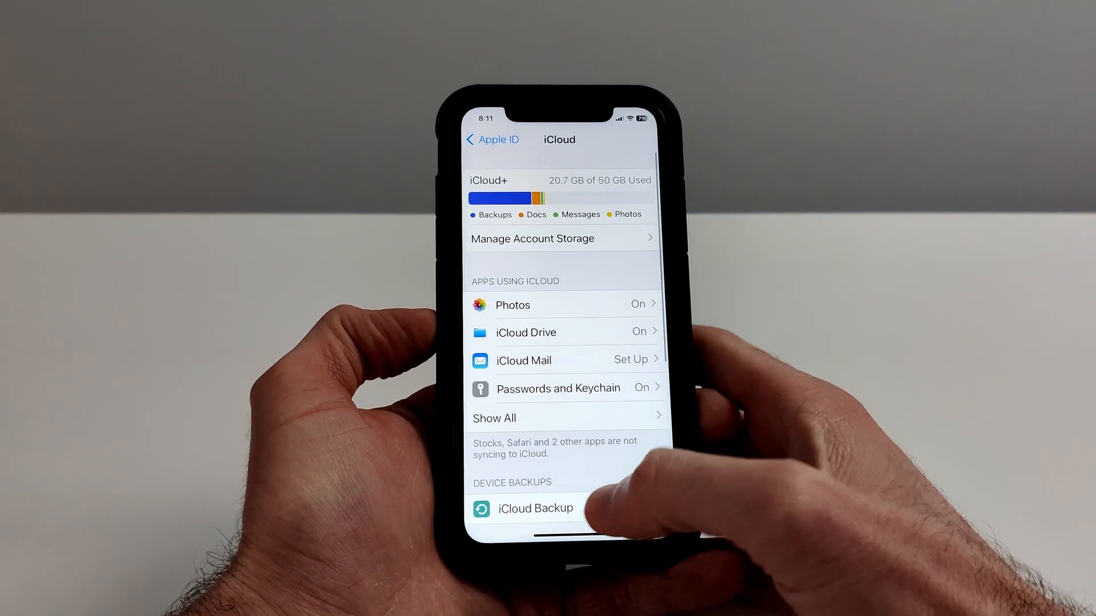
Start Back Up Now under iCloud Backup and continue past the warning alert
click(537, 508)
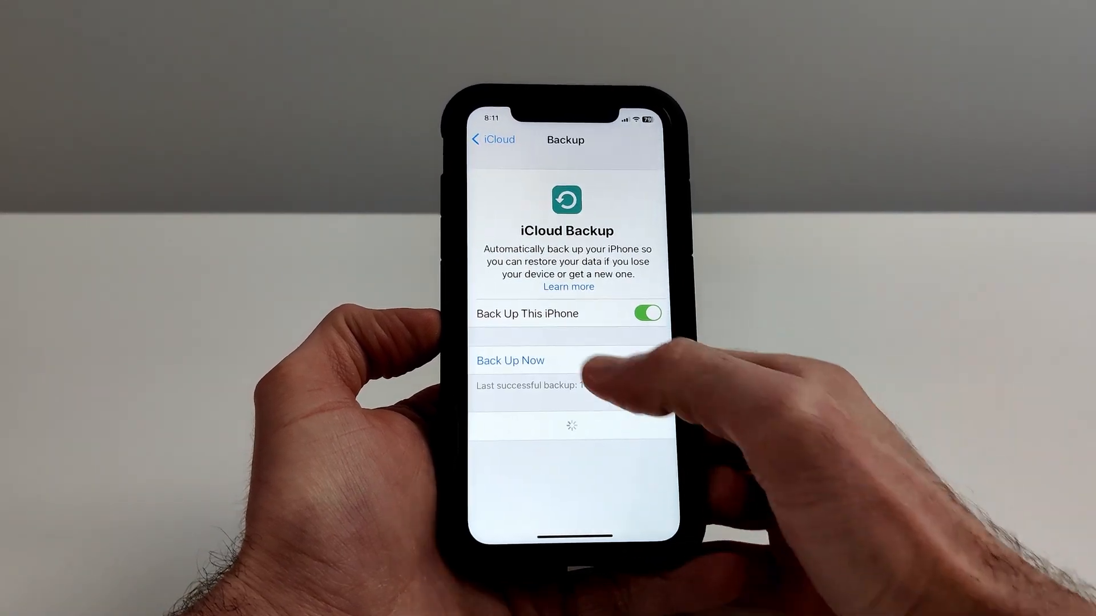
click(509, 360)
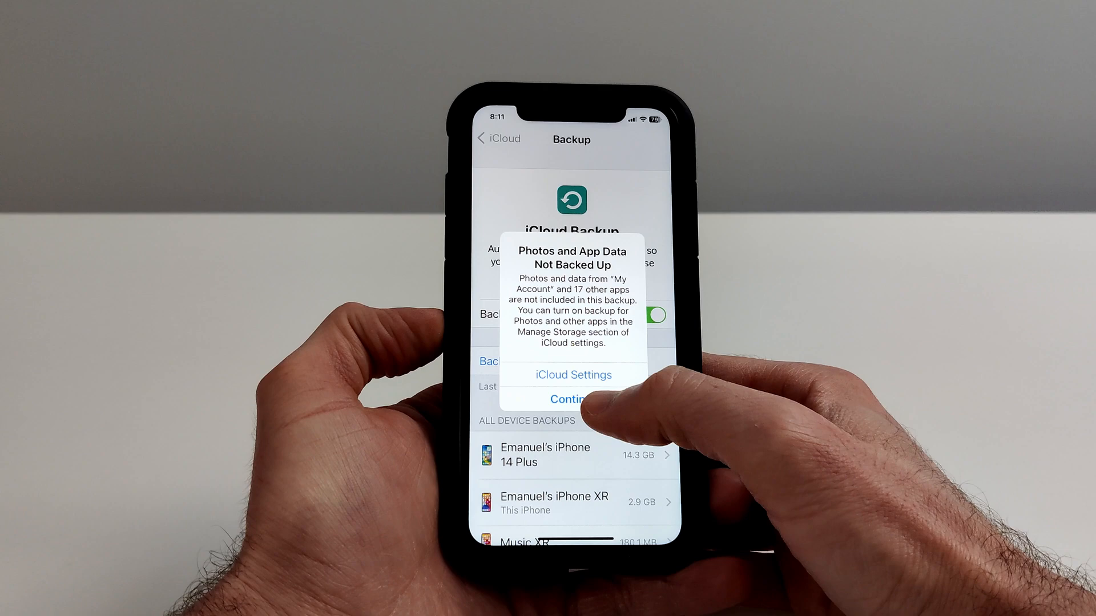
click(571, 399)
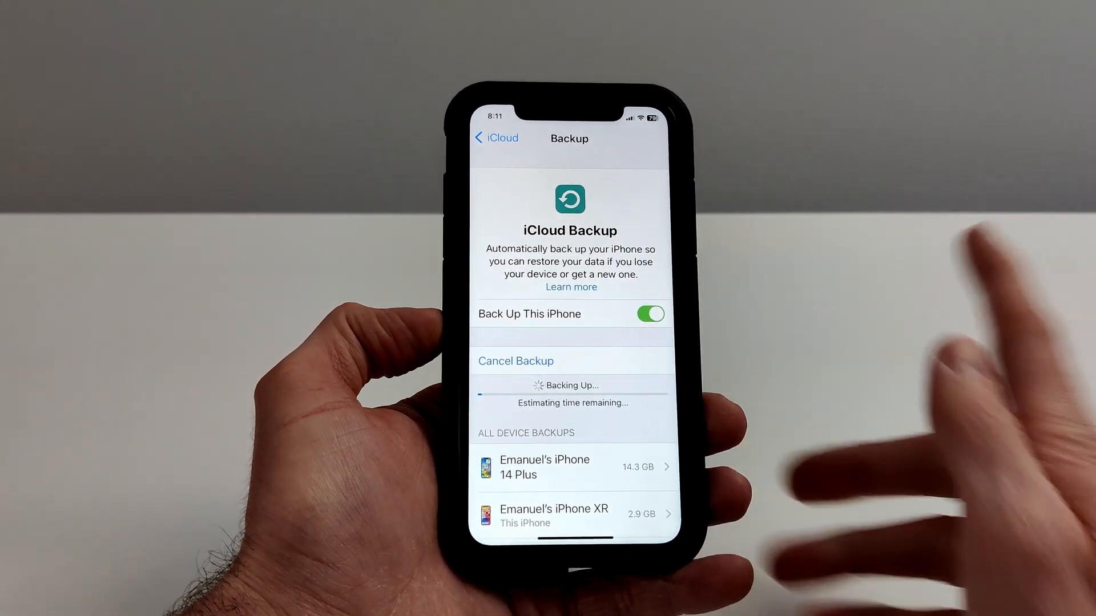